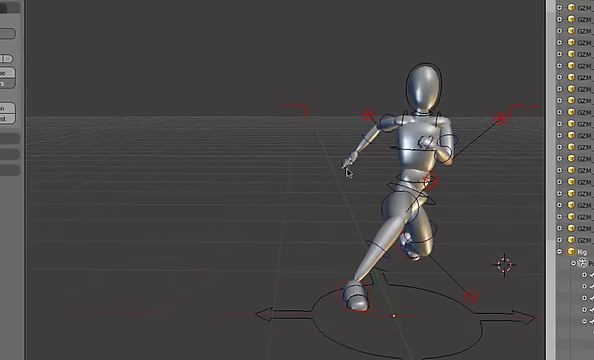
pyautogui.moveTo(370, 162)
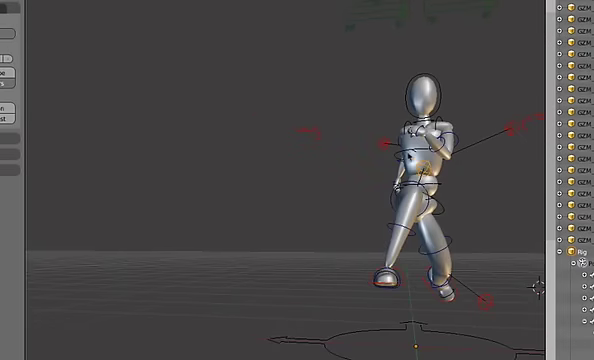
pyautogui.scroll(-3)
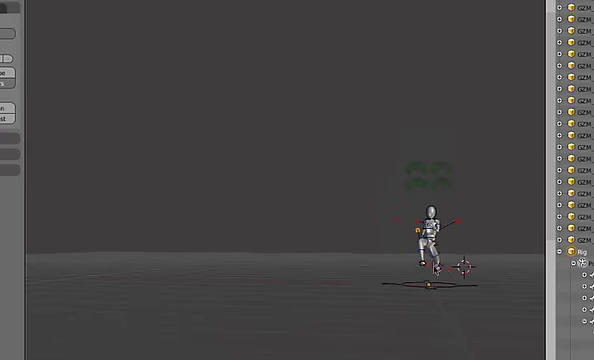